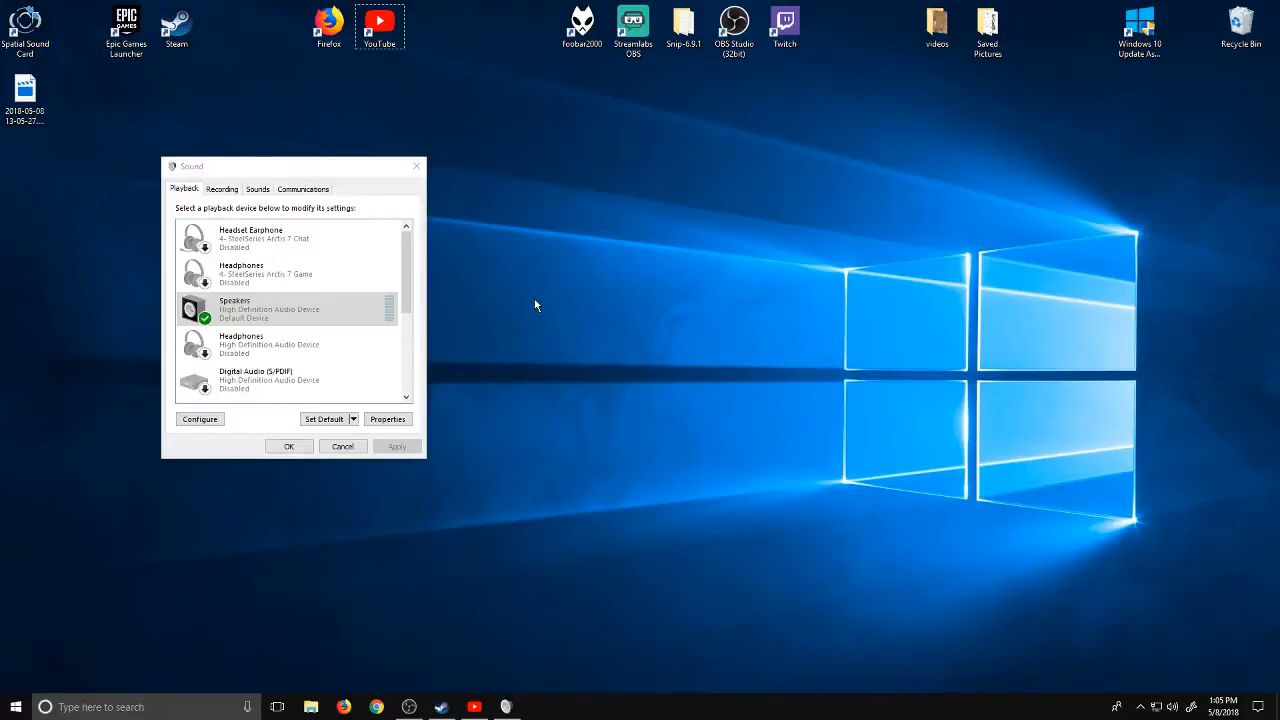
pyautogui.moveTo(510, 346)
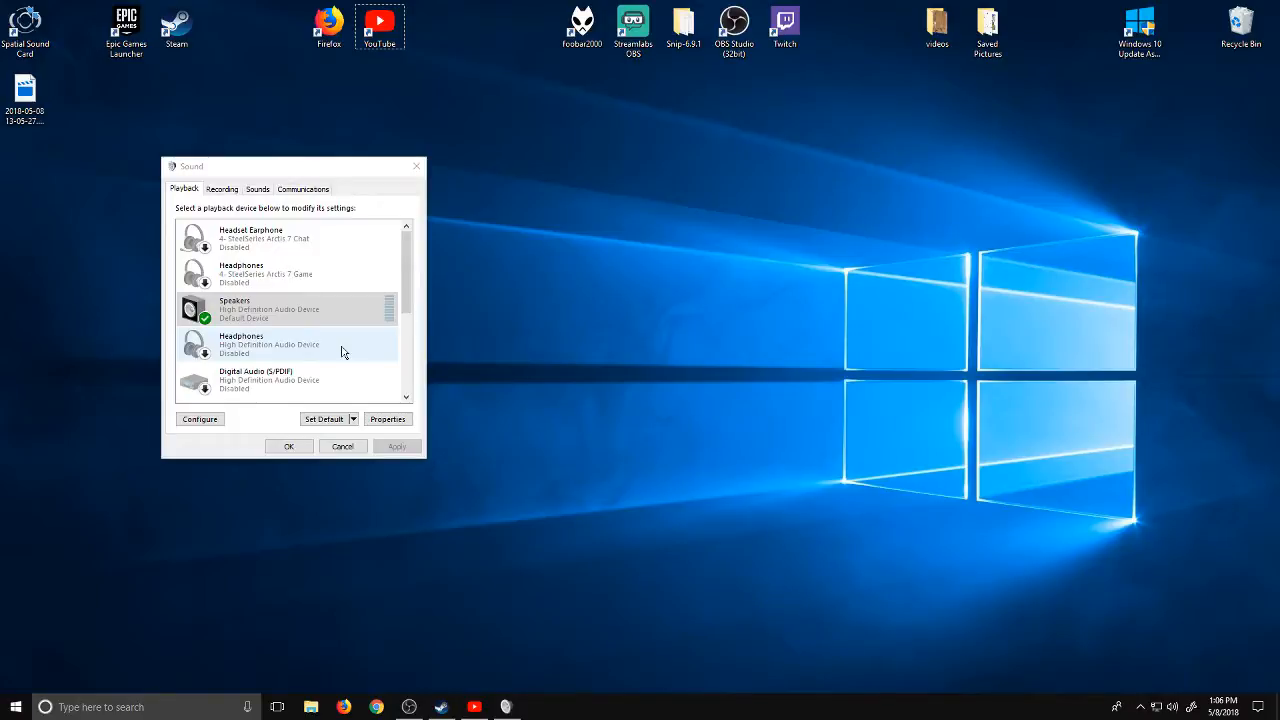
pyautogui.moveTo(312, 350)
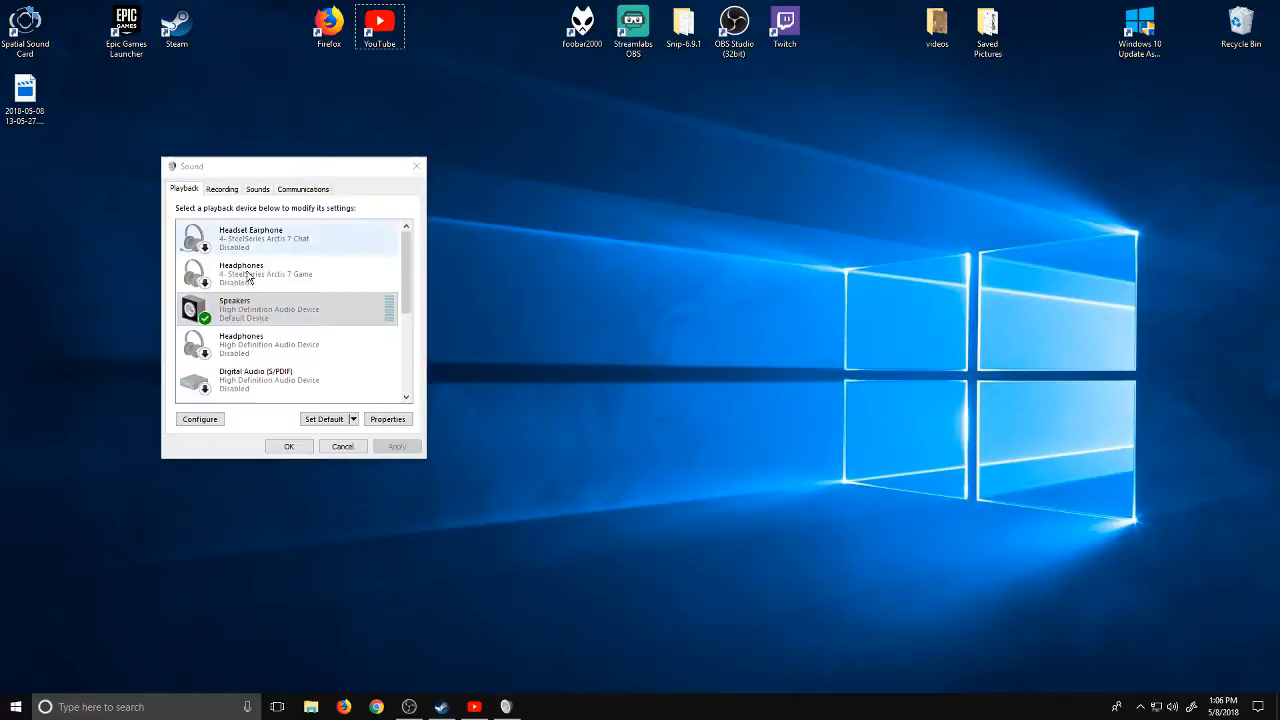
# - Launch Configure Speakers on the Speakers device, then bring up the Start menu
pyautogui.rightClick(236, 308)
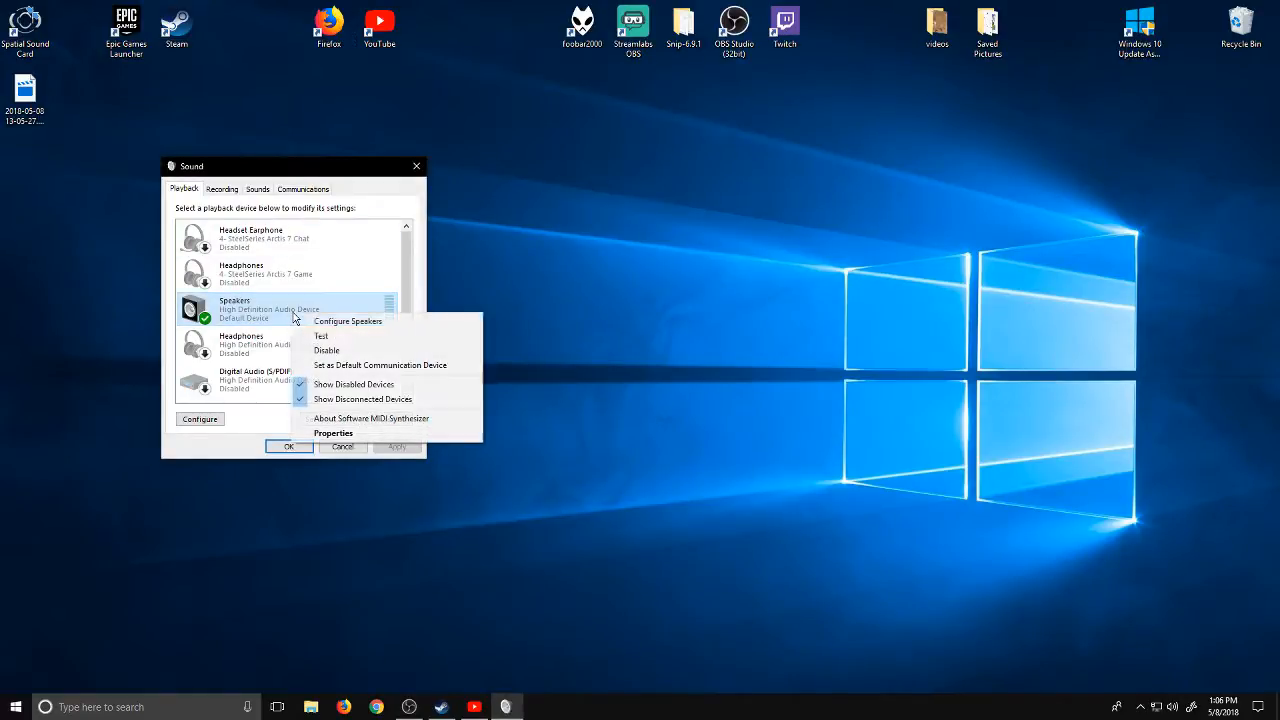
pyautogui.click(348, 320)
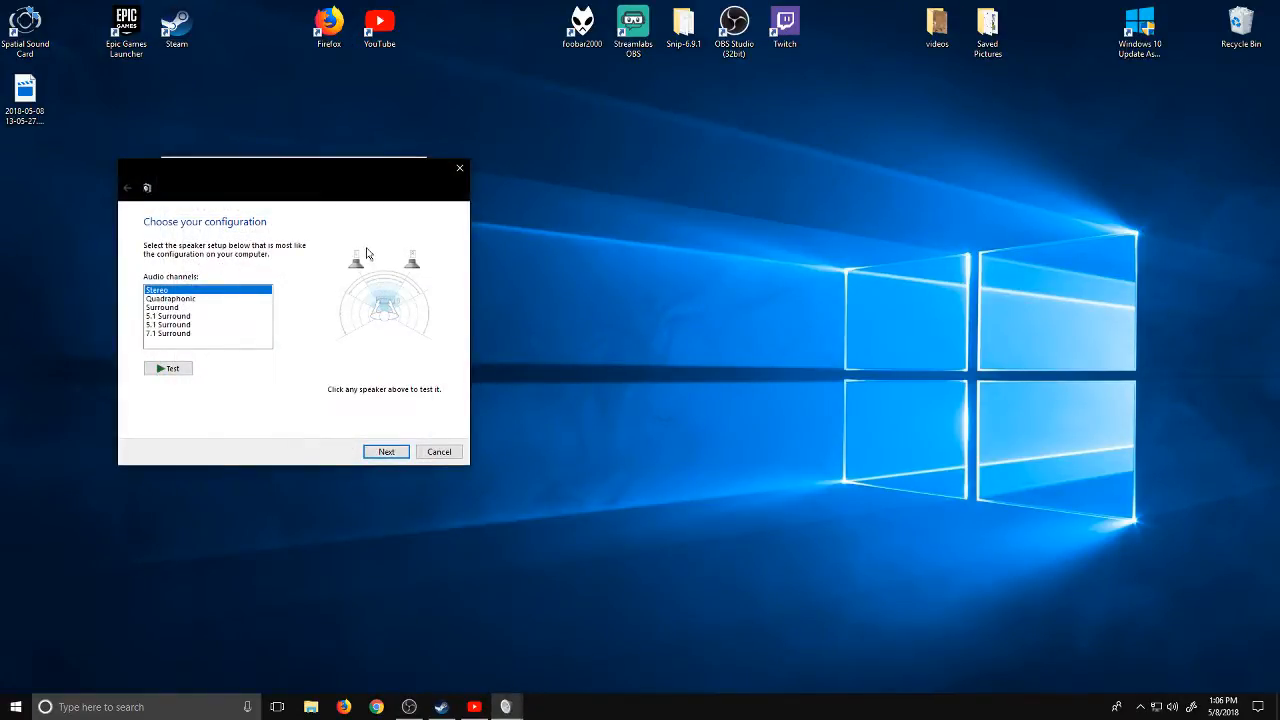
pyautogui.moveTo(364, 276)
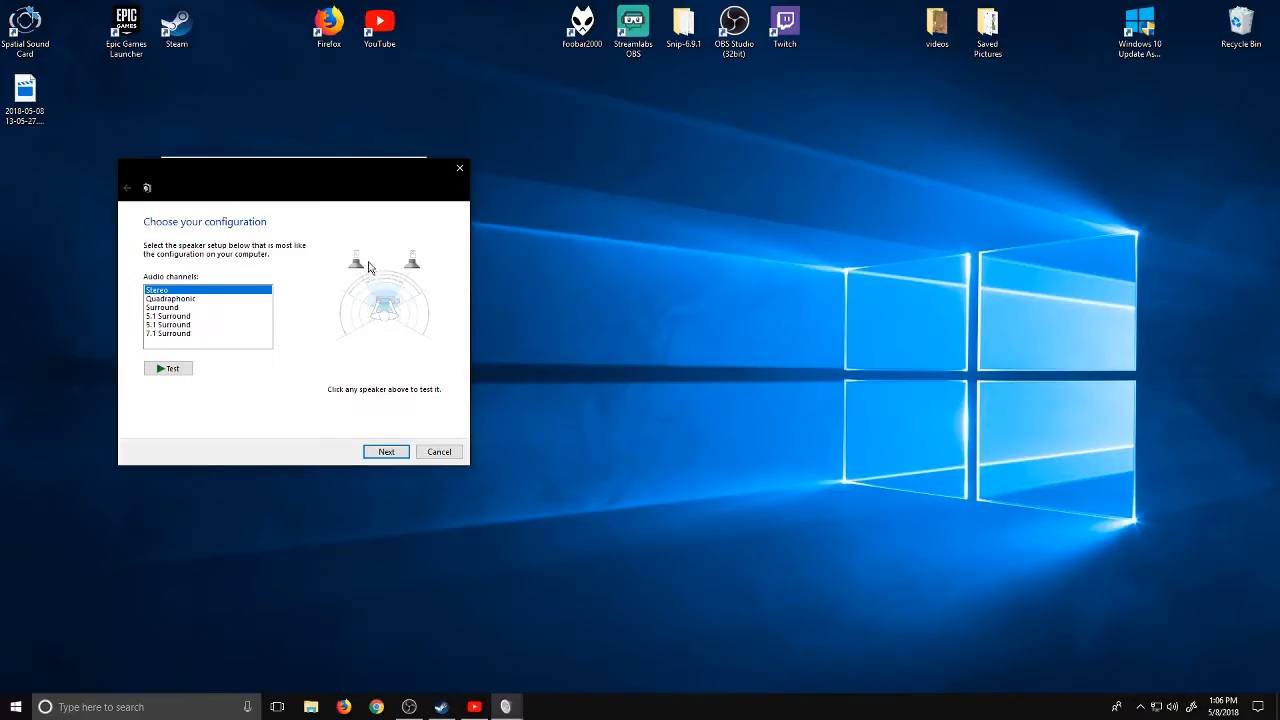
pyautogui.moveTo(356, 262)
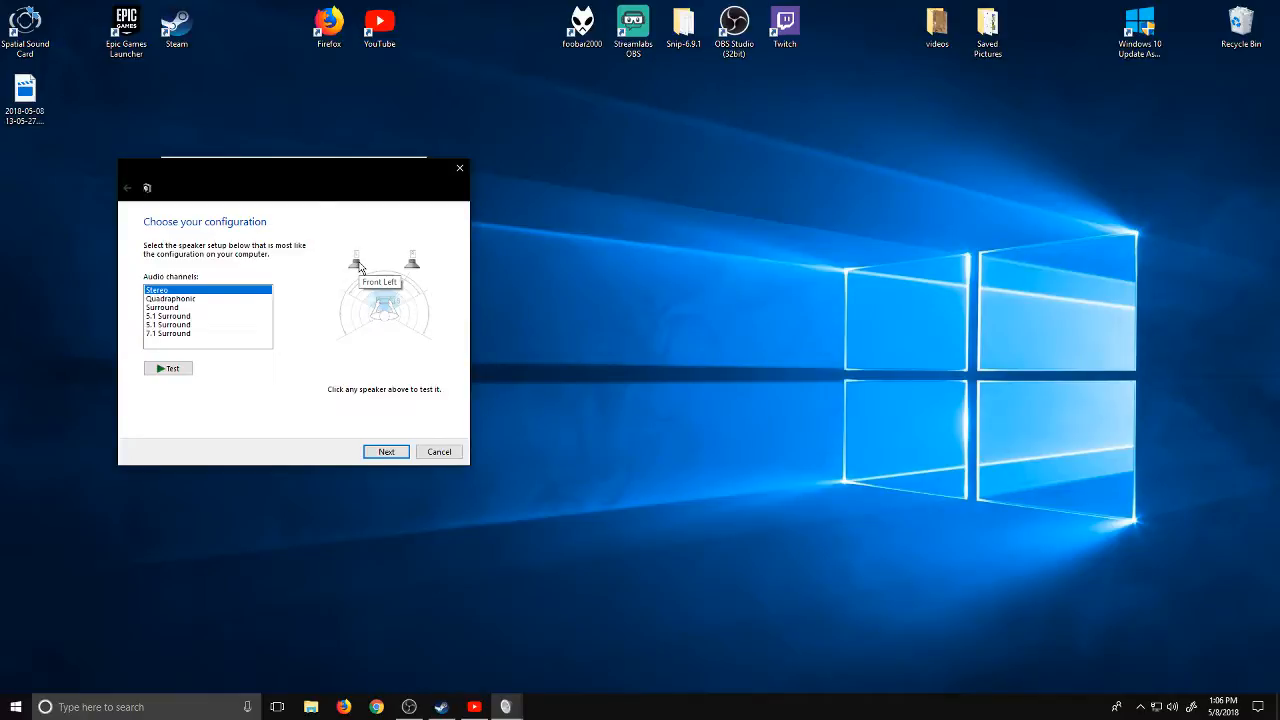
pyautogui.moveTo(338, 384)
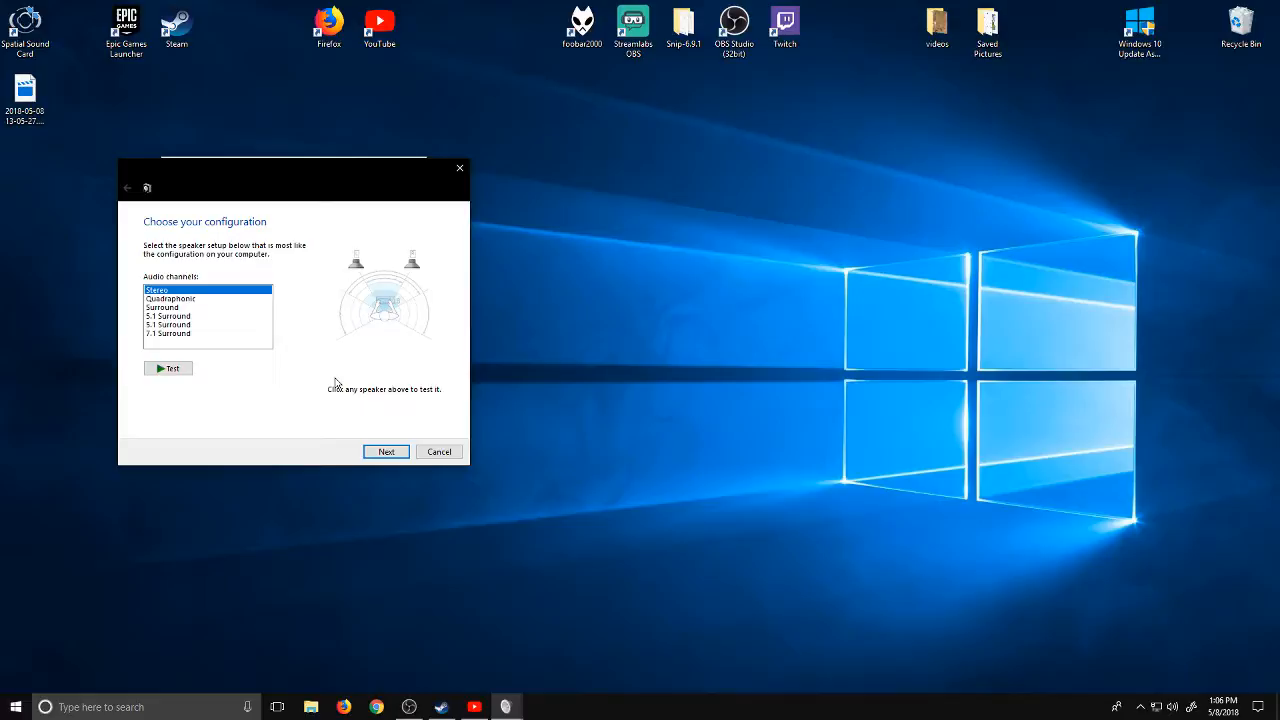
pyautogui.moveTo(356, 298)
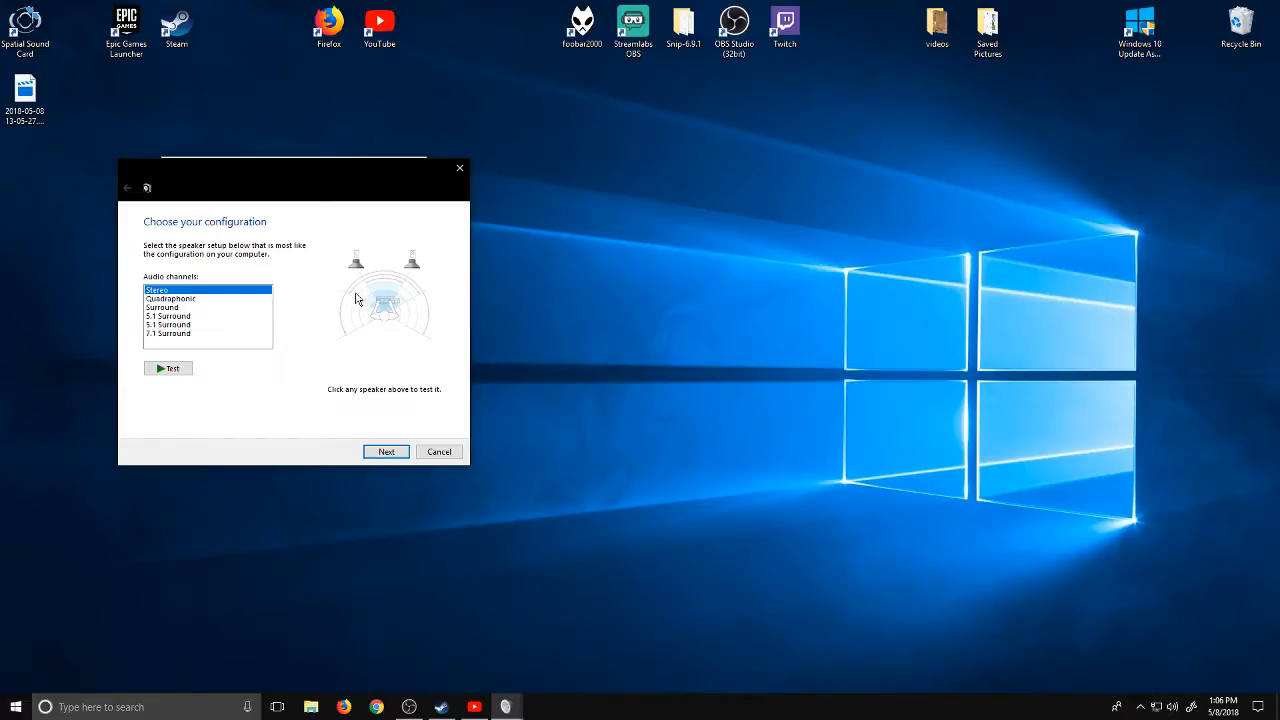
pyautogui.moveTo(280, 408)
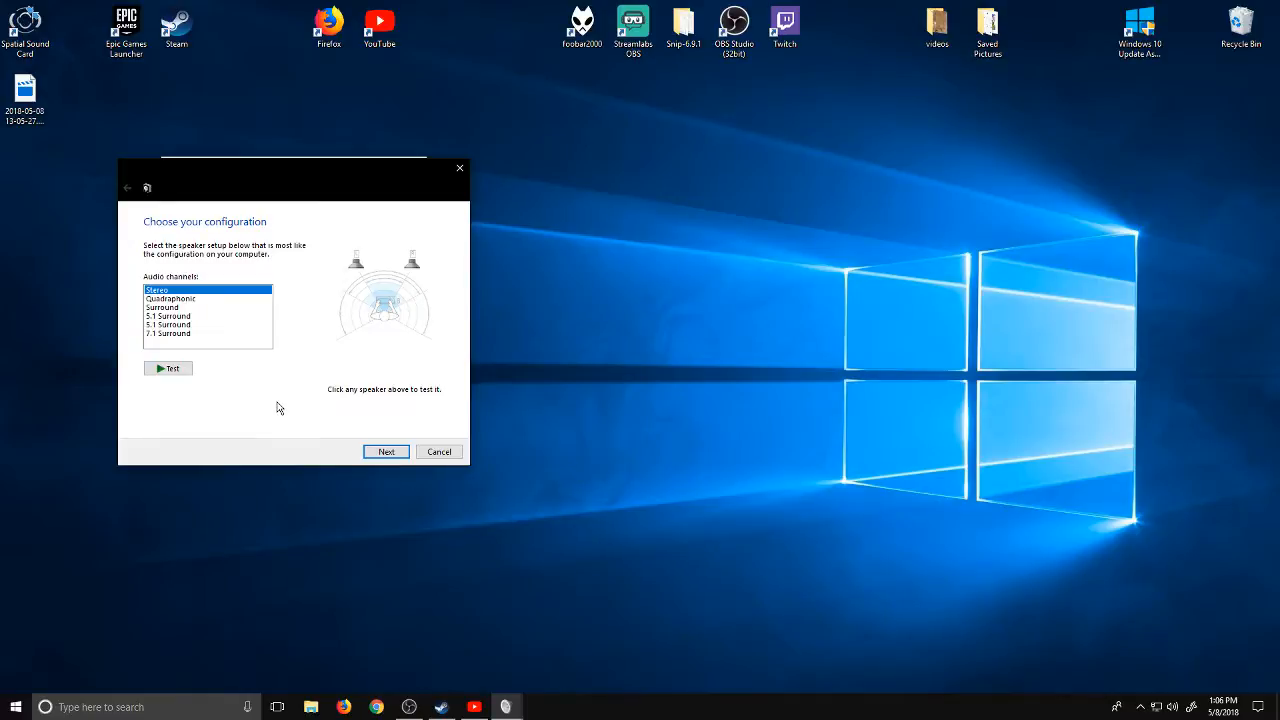
pyautogui.moveTo(228, 342)
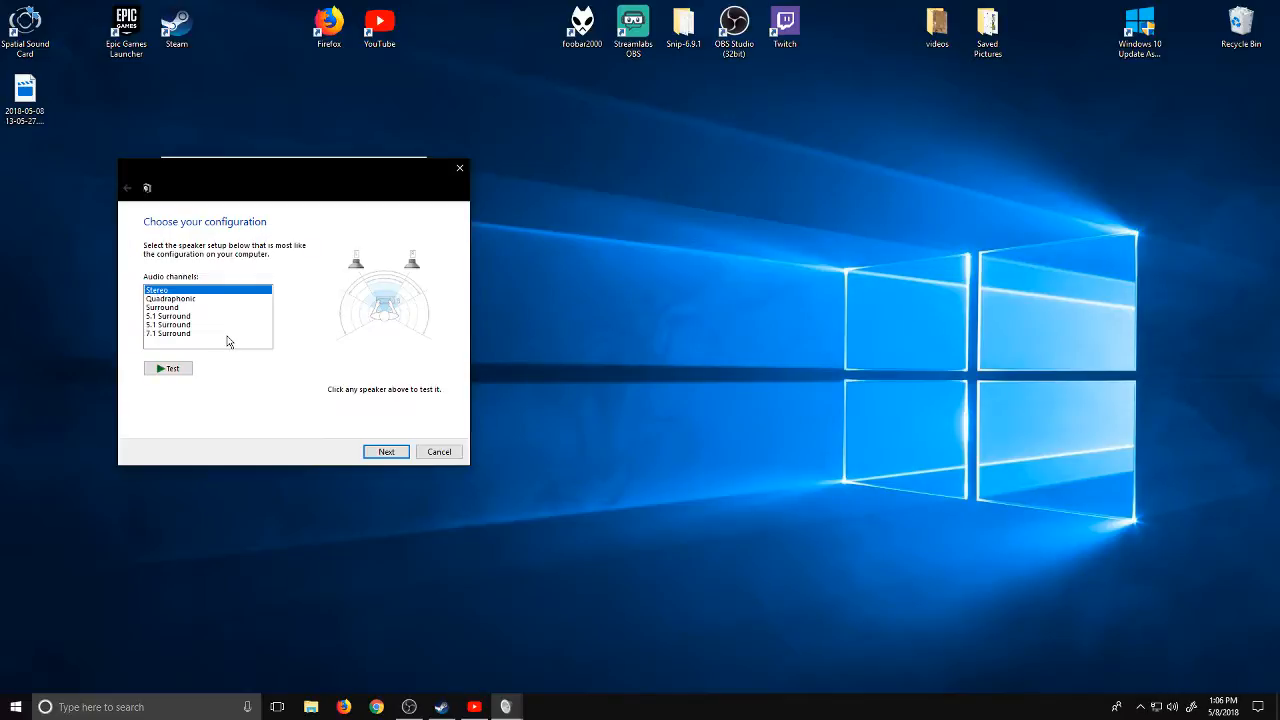
pyautogui.moveTo(284, 390)
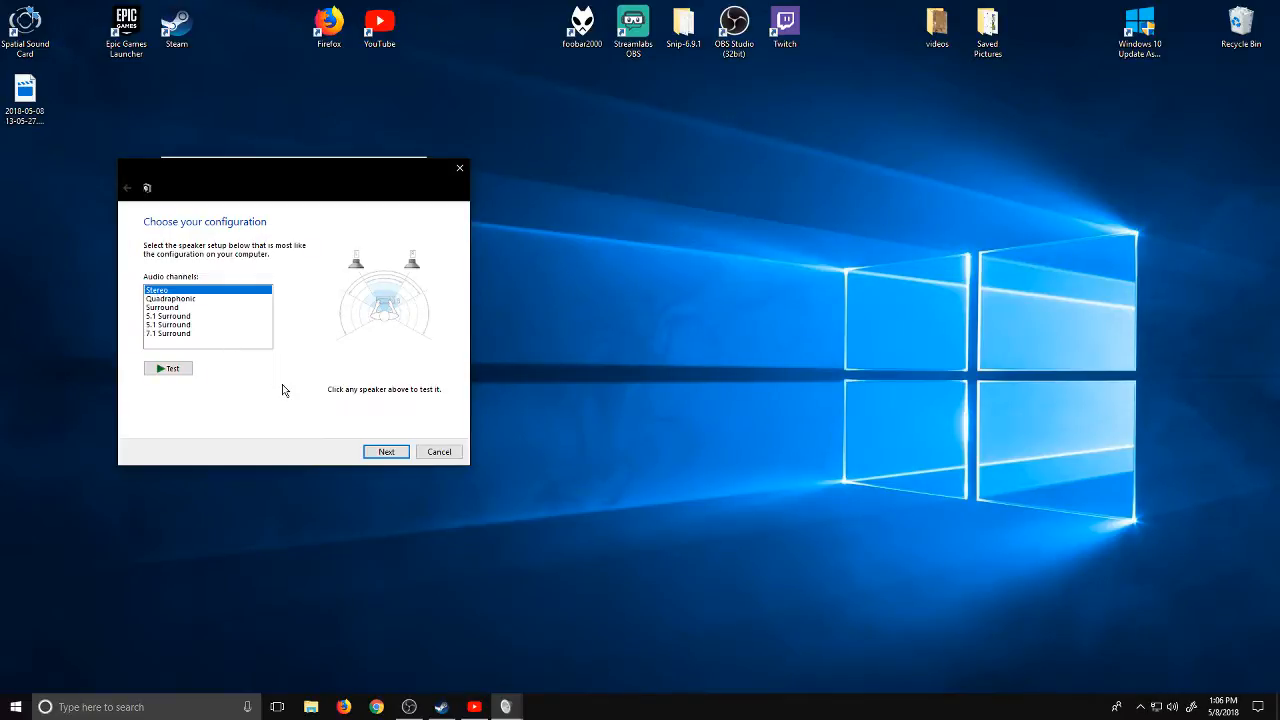
pyautogui.moveTo(278, 390)
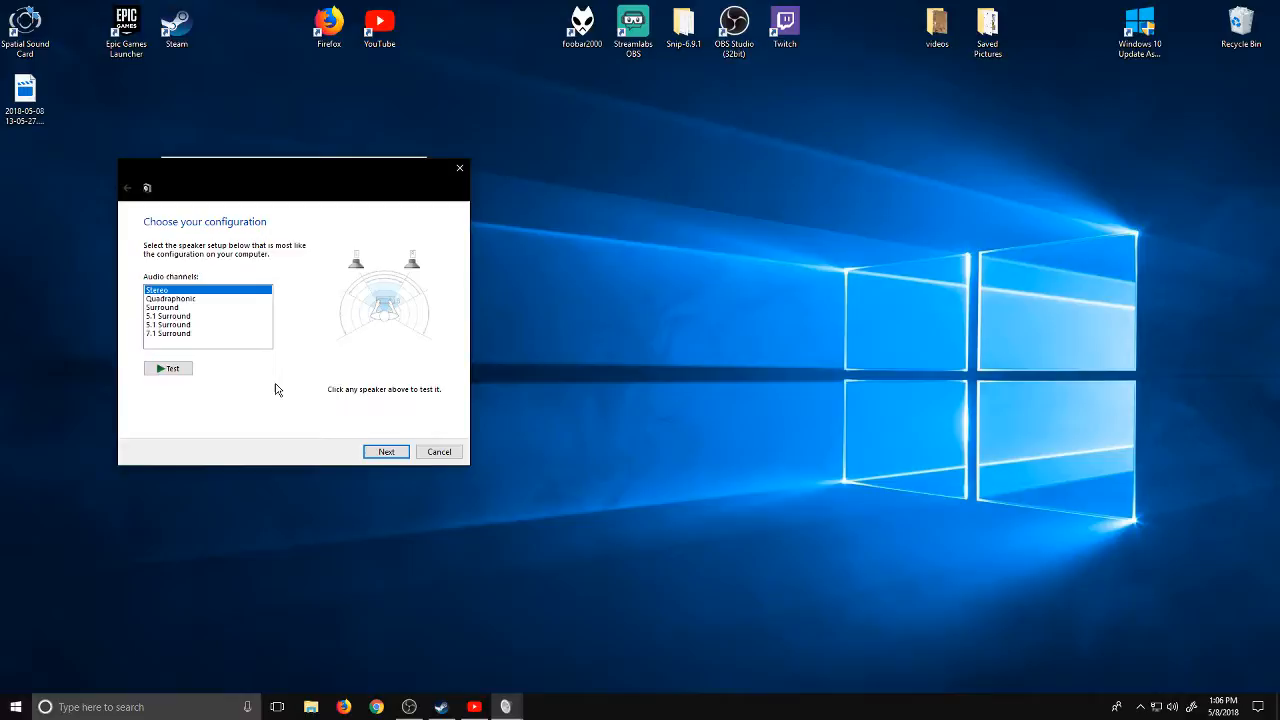
pyautogui.moveTo(376, 432)
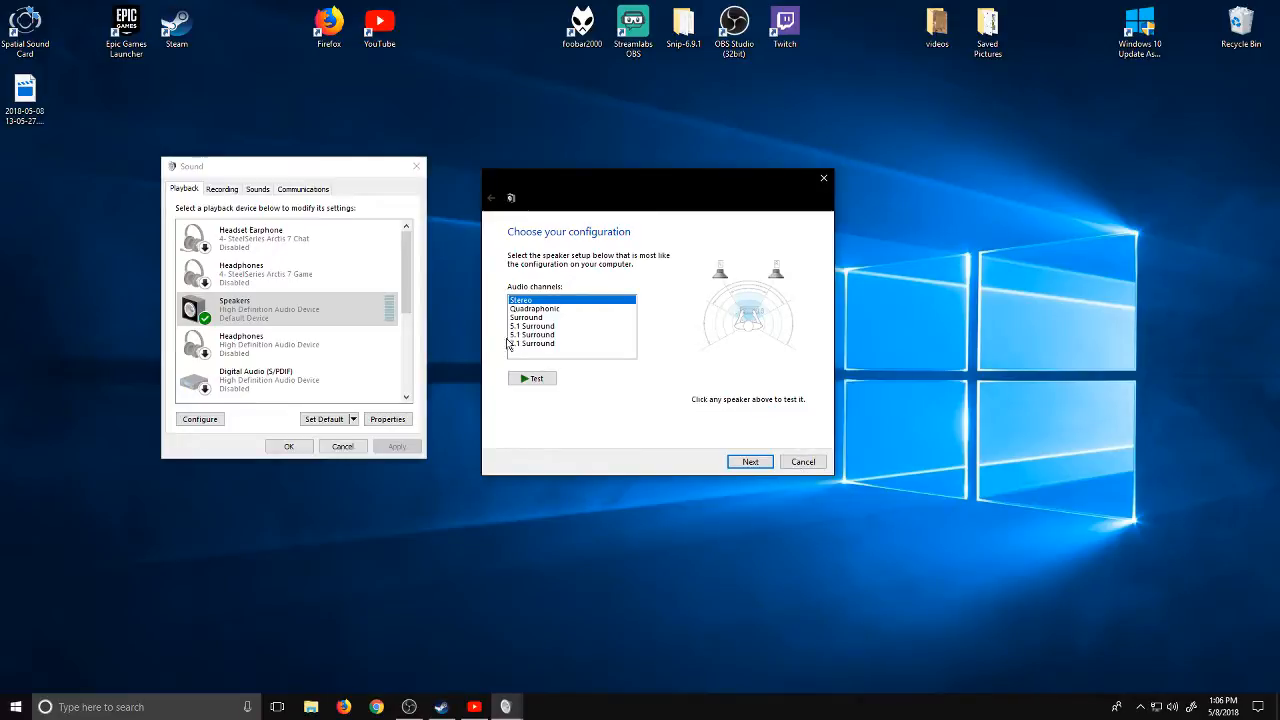
pyautogui.moveTo(112, 672)
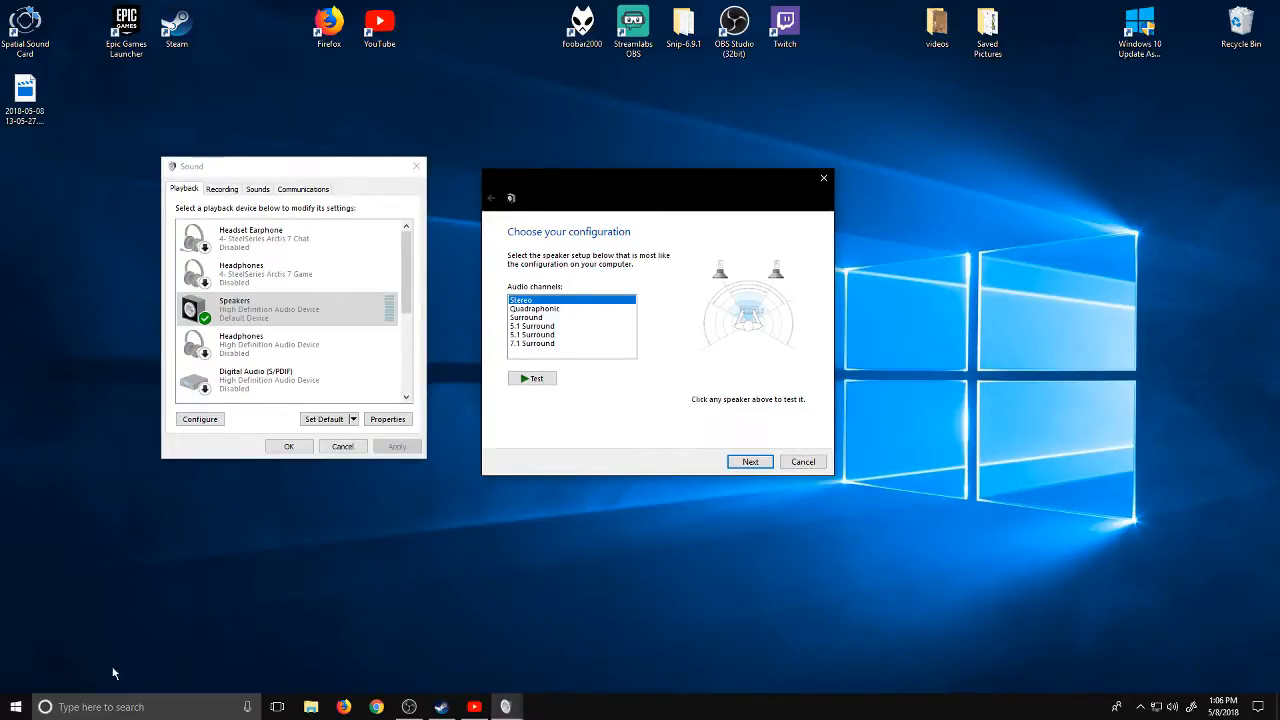
pyautogui.click(16, 708)
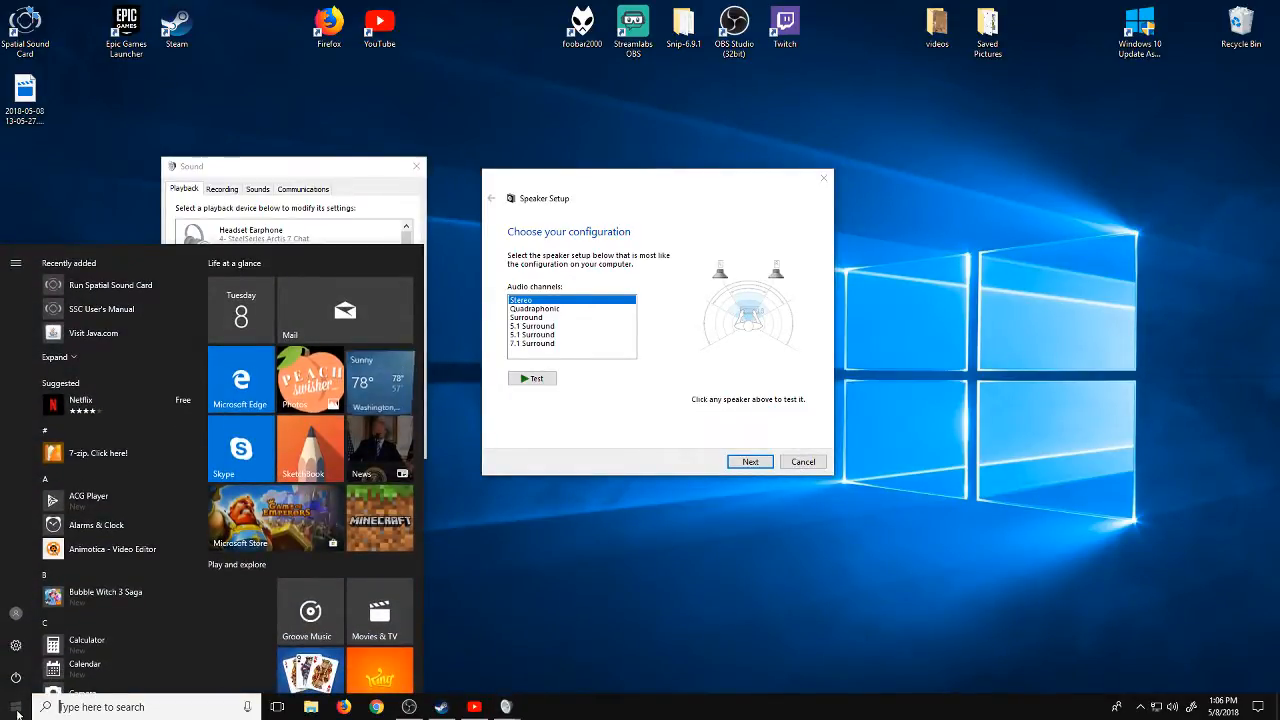
pyautogui.moveTo(16, 644)
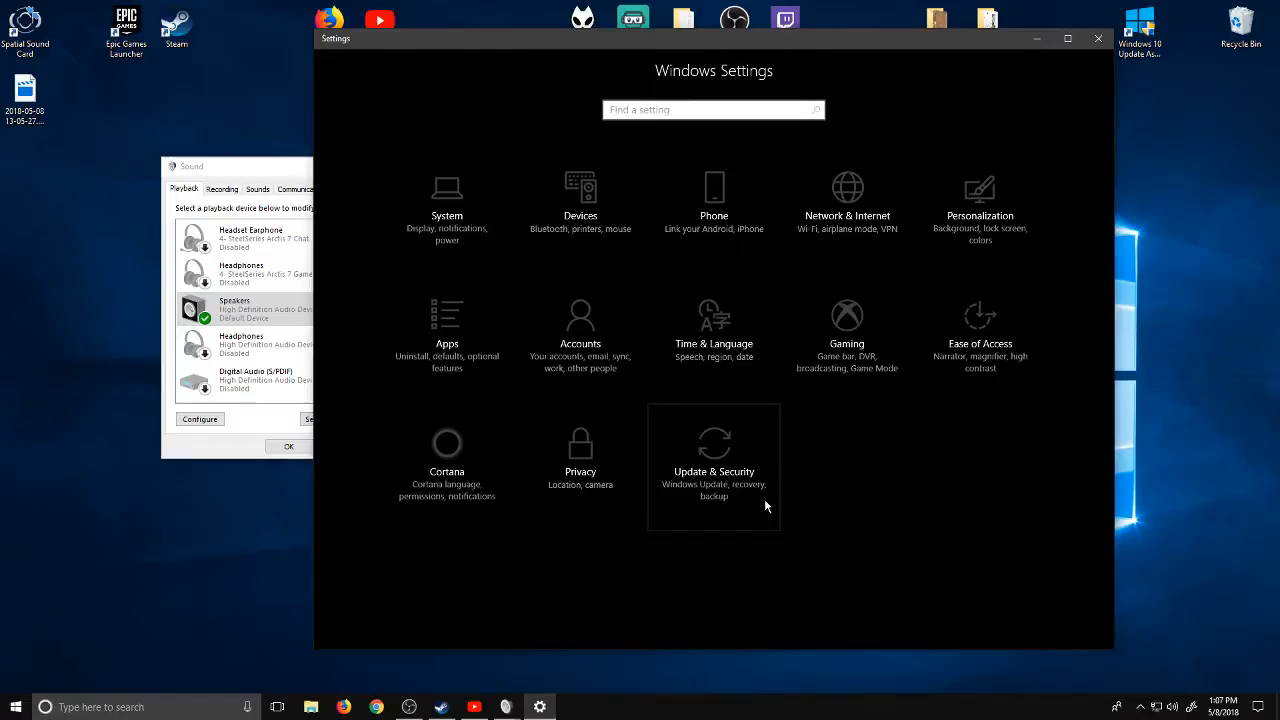
pyautogui.moveTo(980, 338)
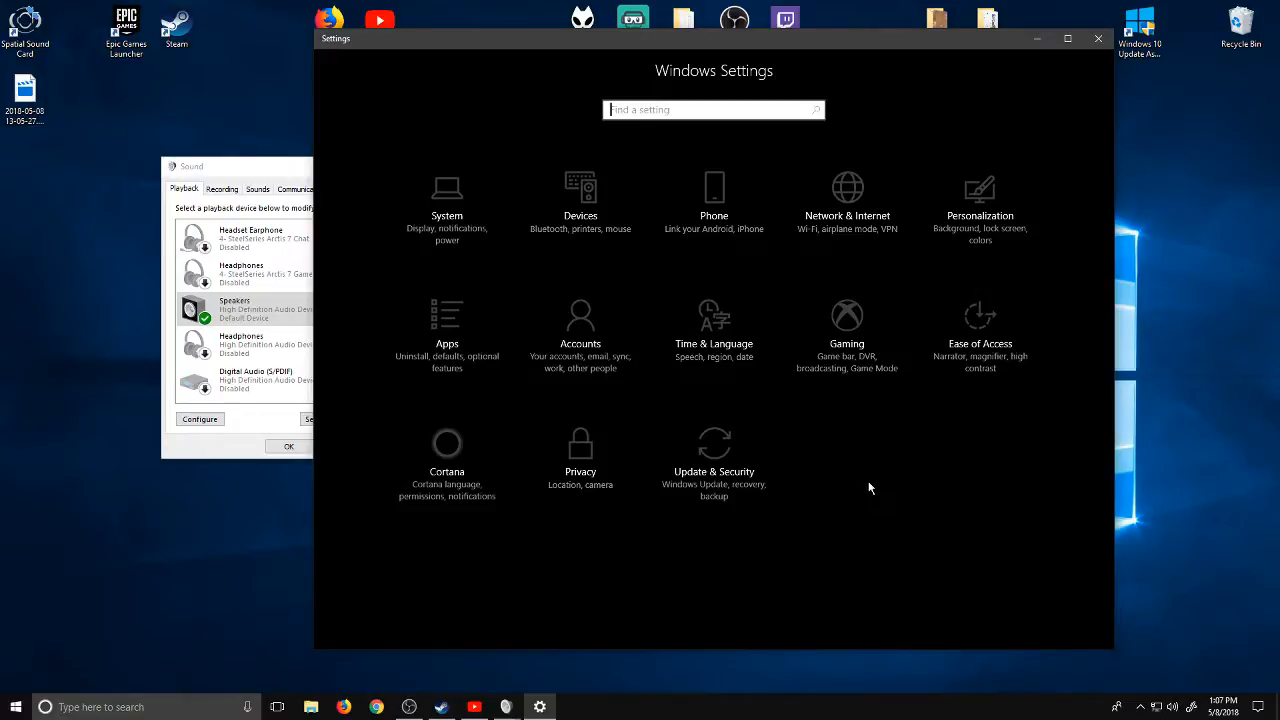
pyautogui.moveTo(604, 246)
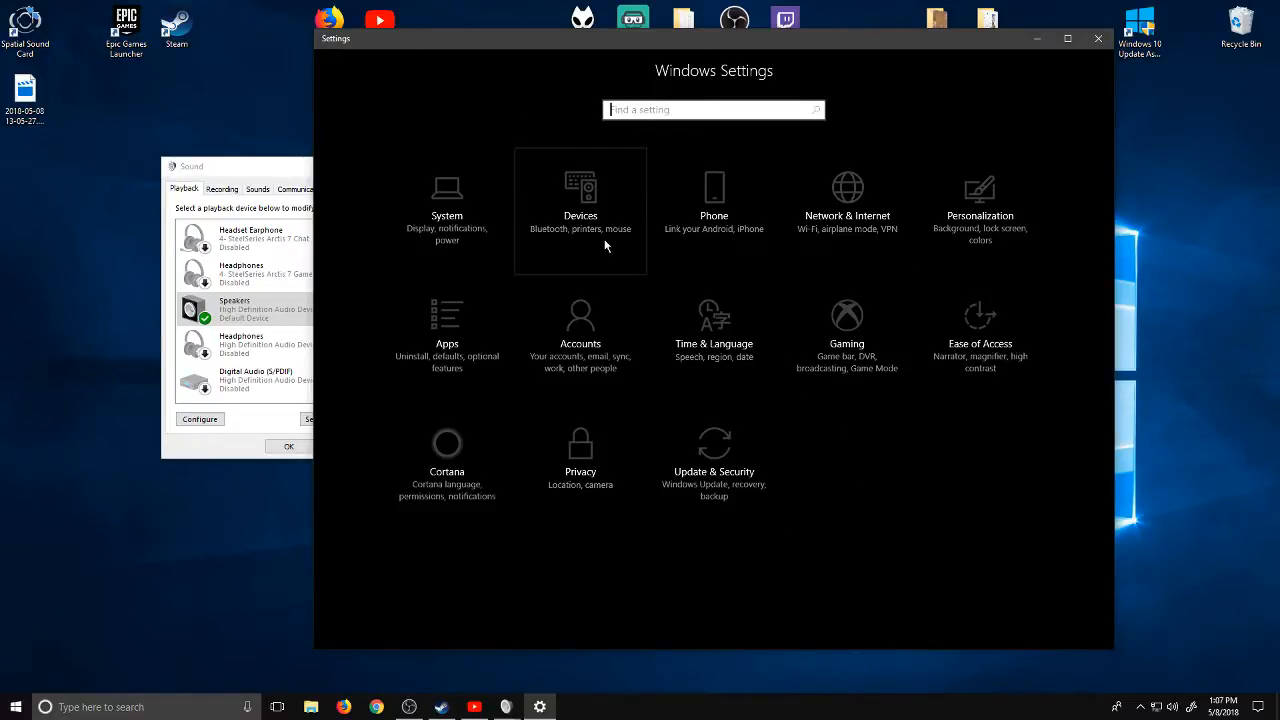
pyautogui.moveTo(1004, 358)
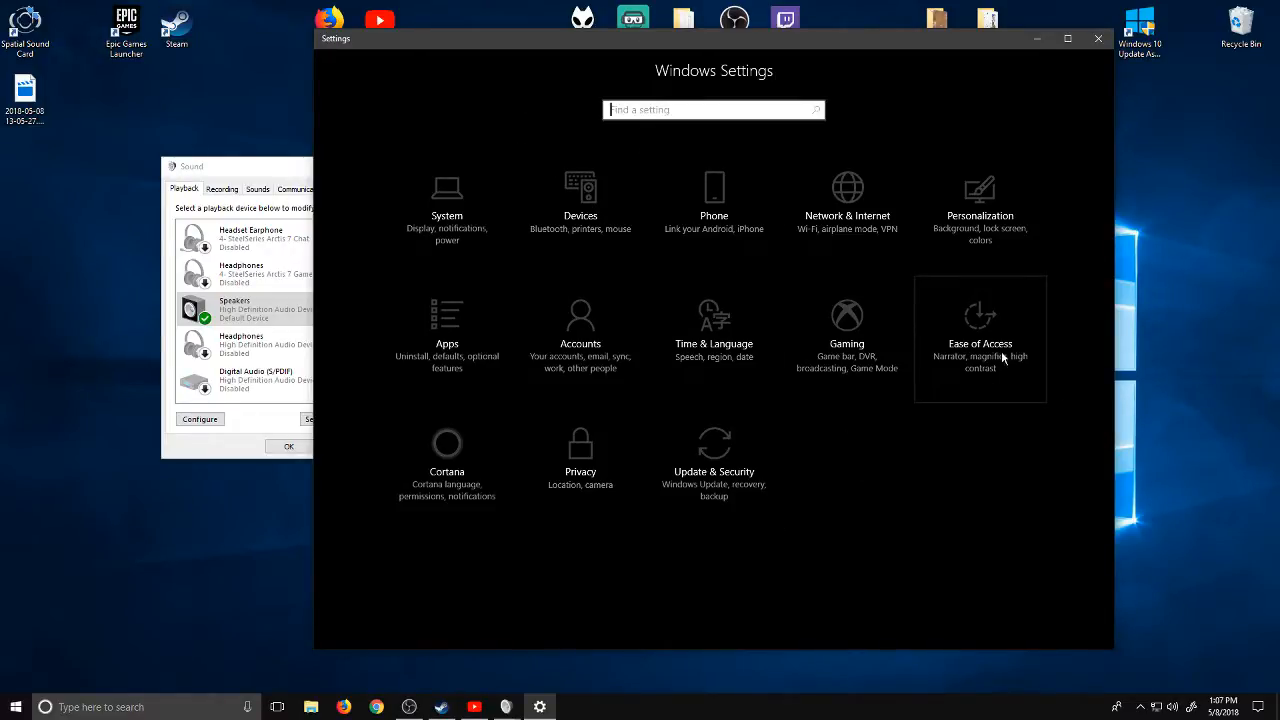
pyautogui.moveTo(984, 352)
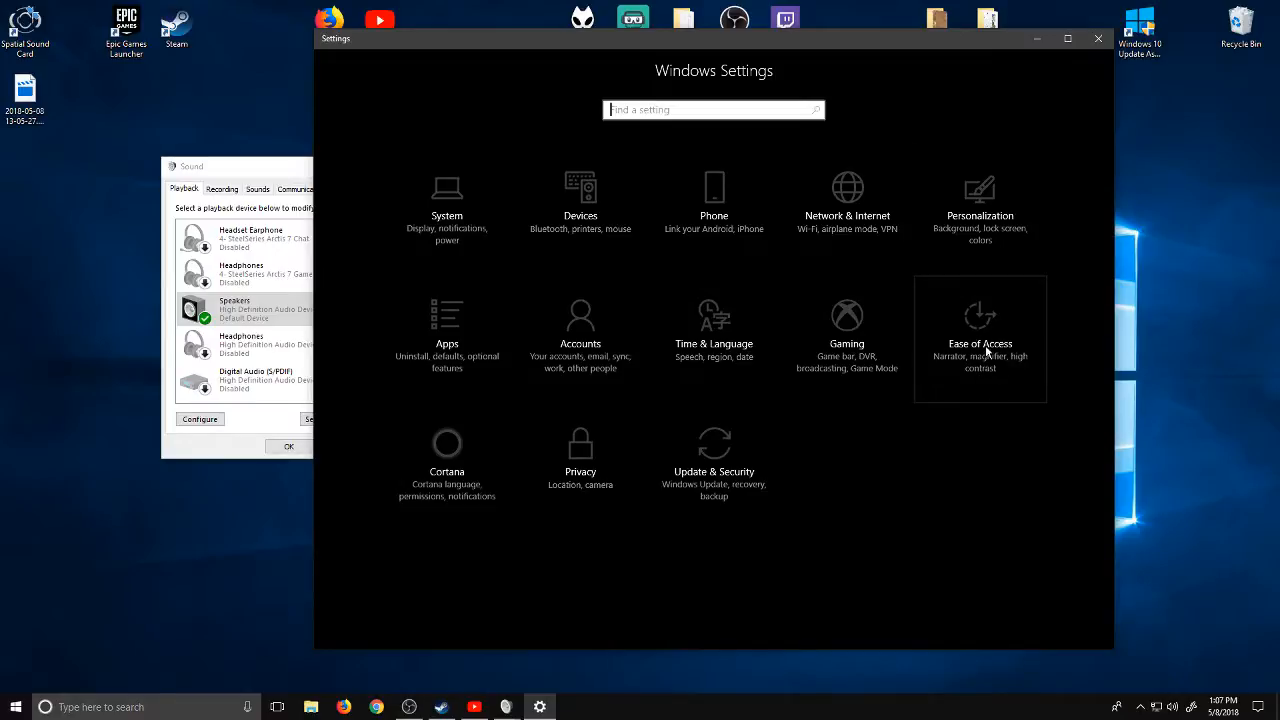
# - Enter the Ease of Access category from the Settings home
pyautogui.click(980, 344)
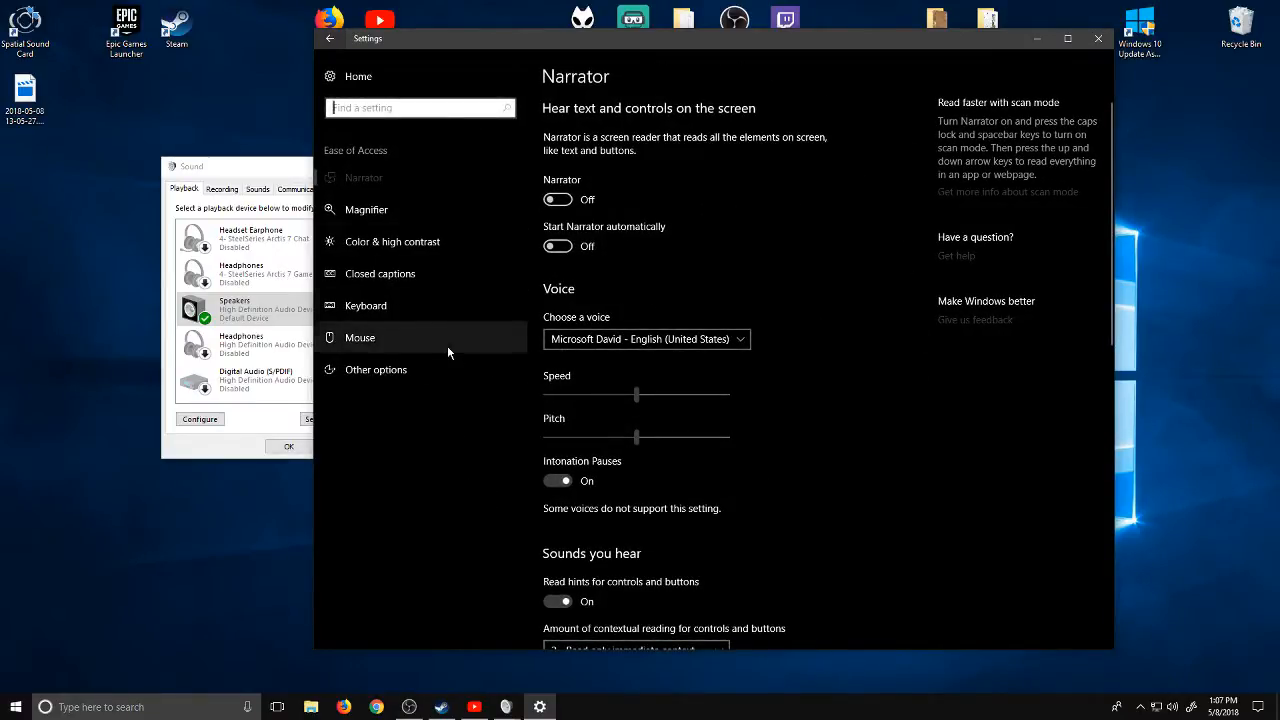
# - Switch to Other options, where the Mono audio toggle reads Off
pyautogui.click(376, 368)
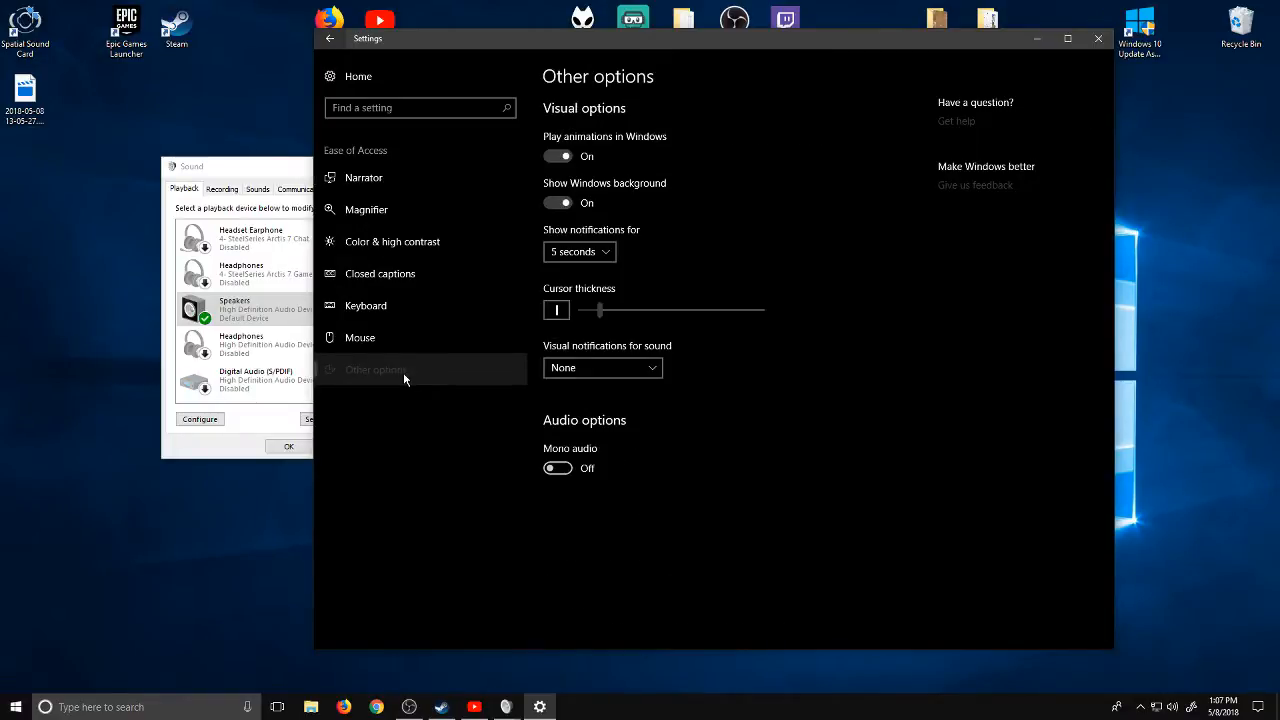
pyautogui.moveTo(478, 252)
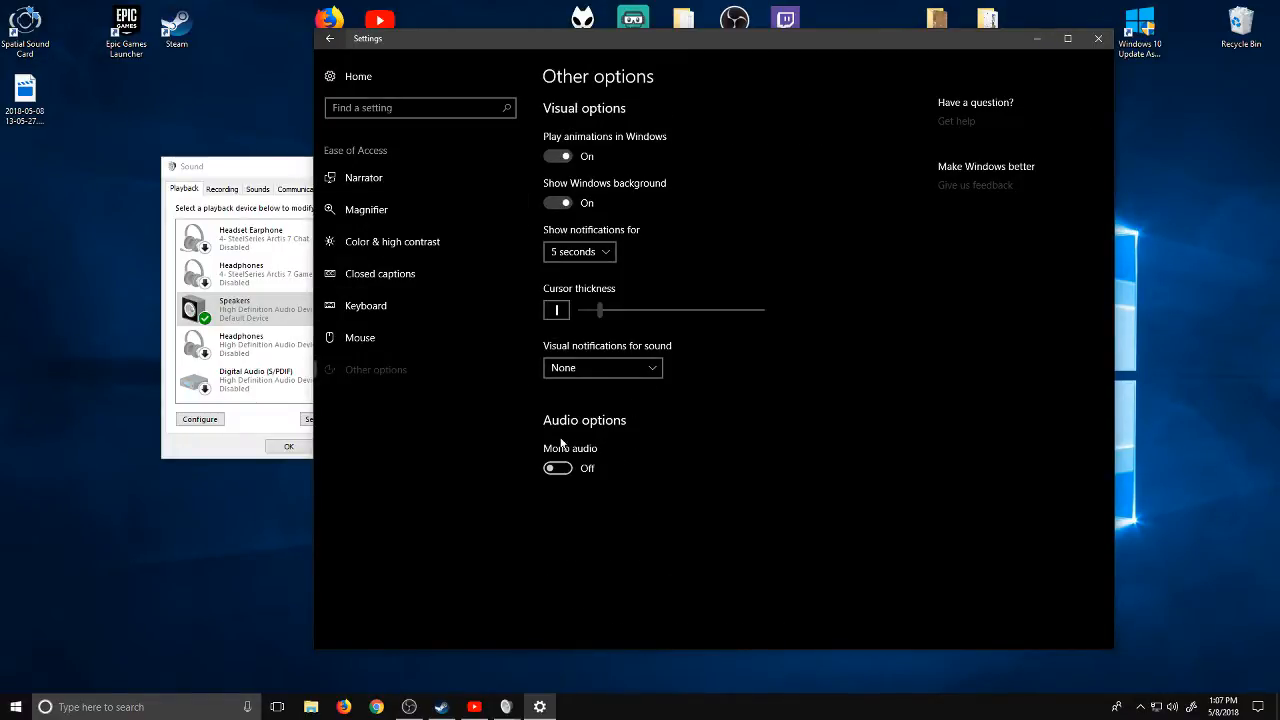
pyautogui.moveTo(524, 420)
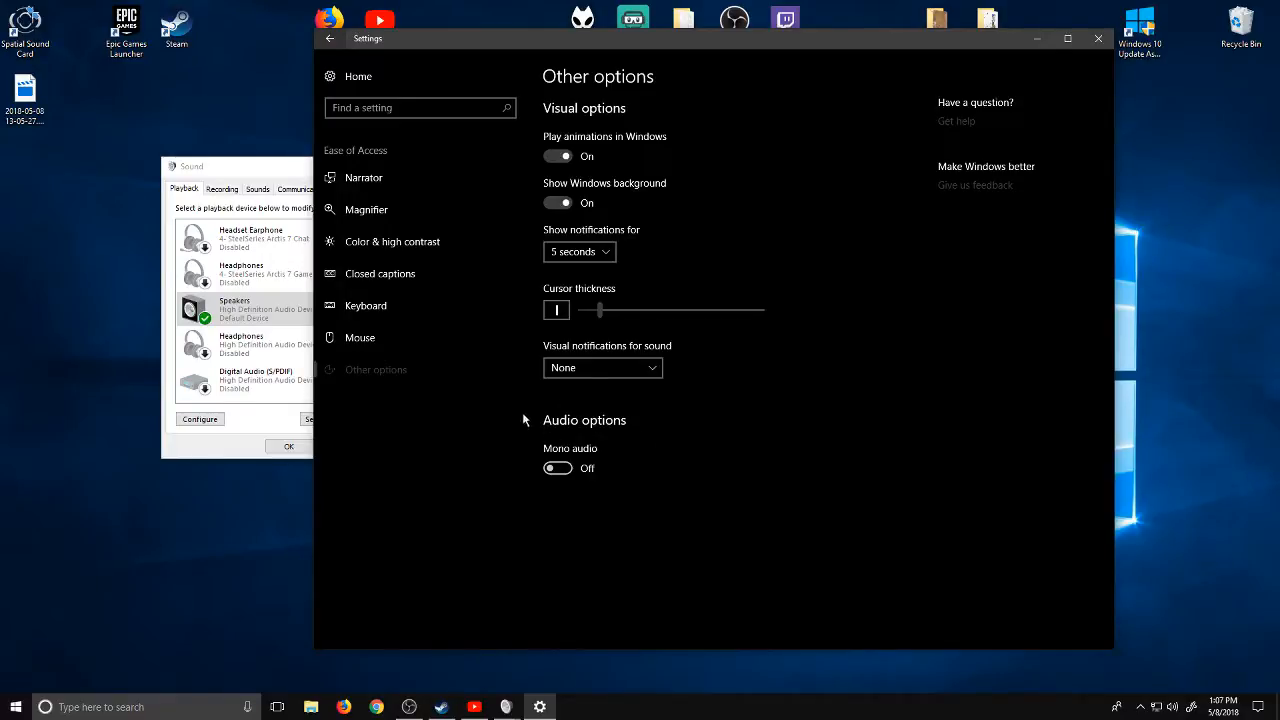
pyautogui.moveTo(600, 476)
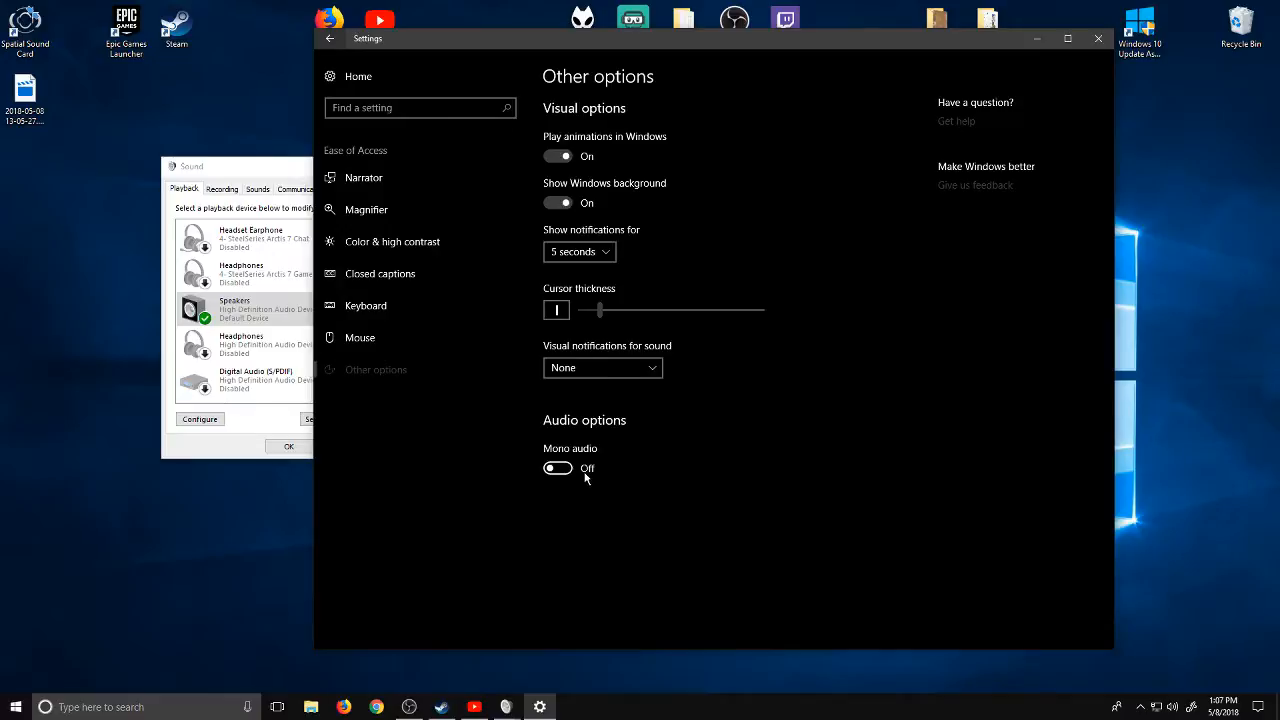
pyautogui.moveTo(584, 478)
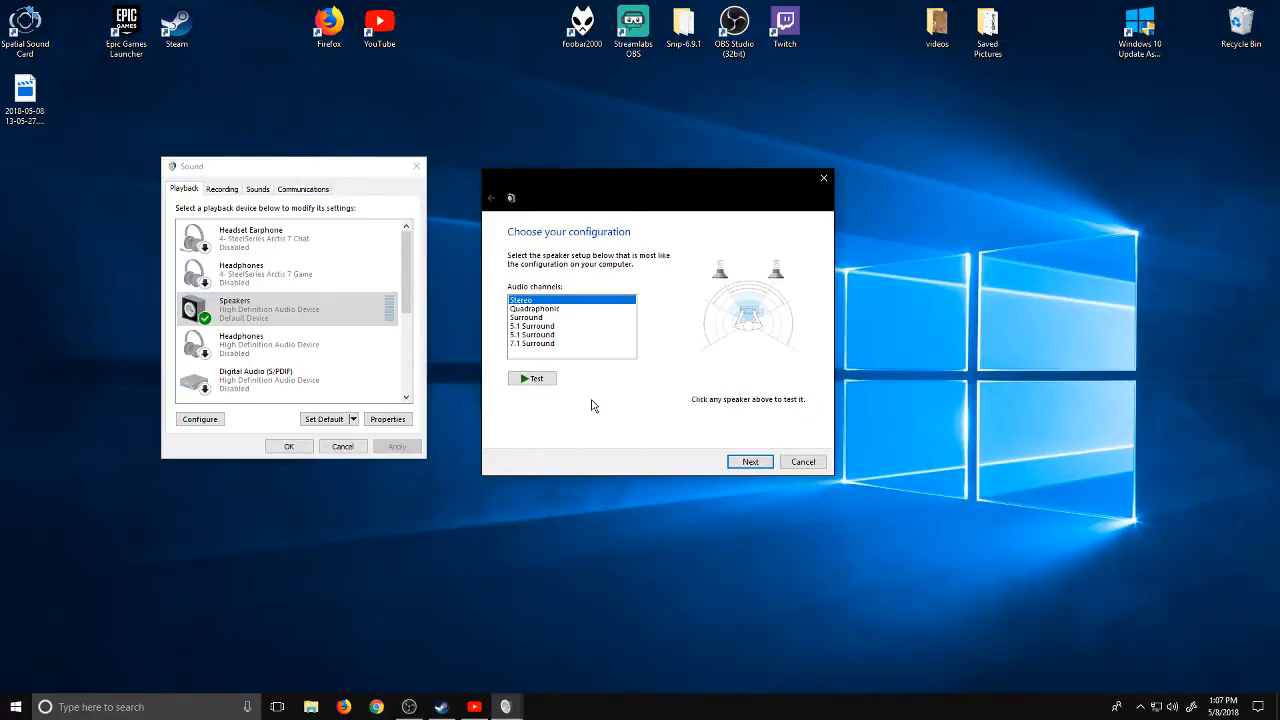
pyautogui.moveTo(604, 402)
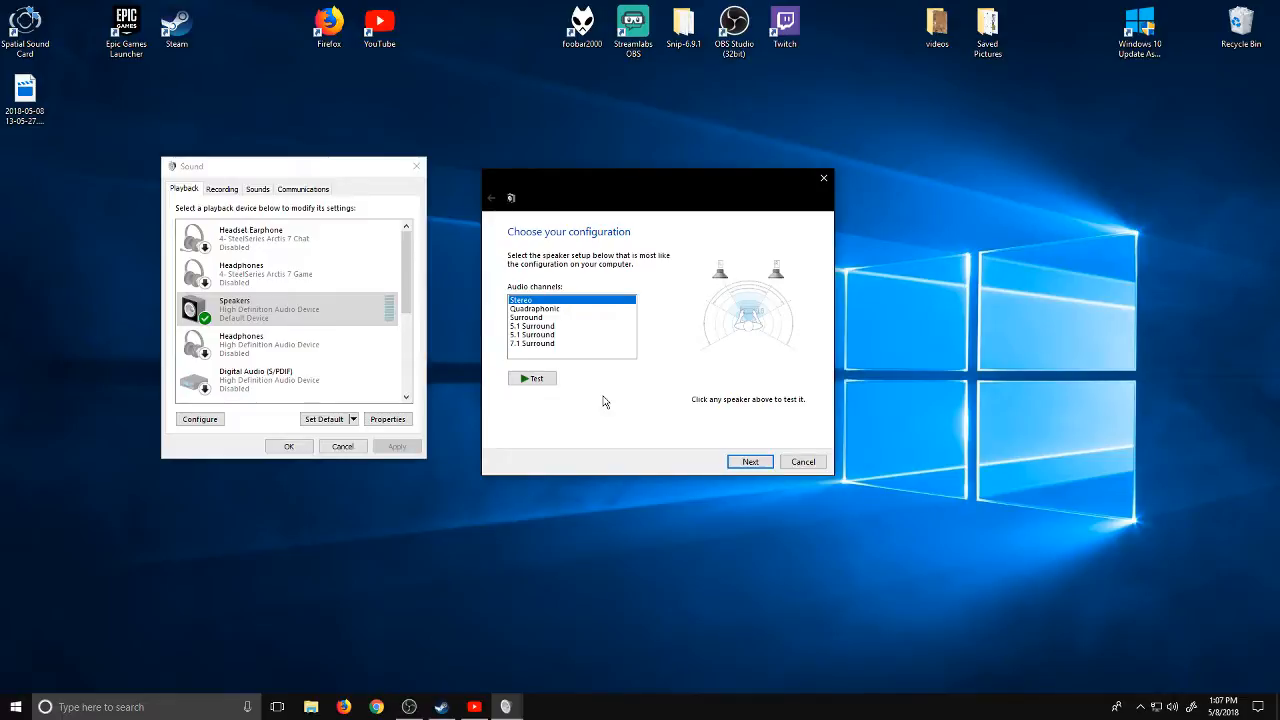
pyautogui.moveTo(696, 400)
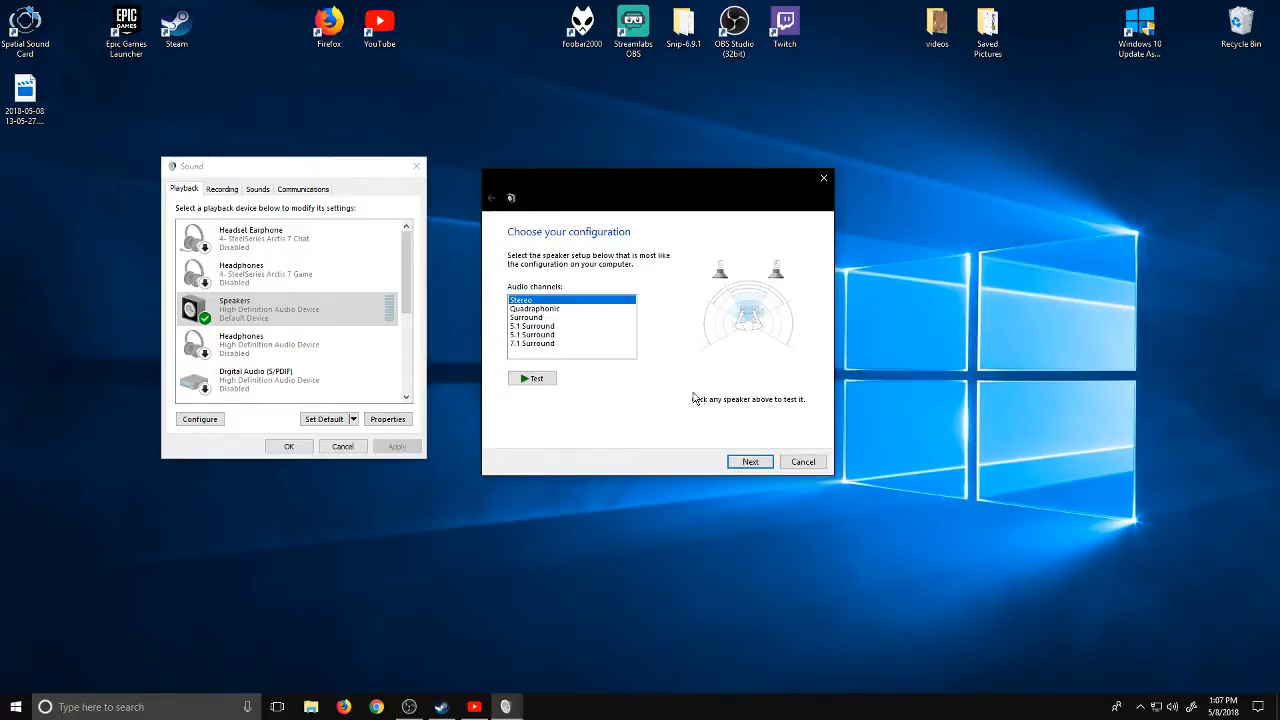
pyautogui.moveTo(650, 412)
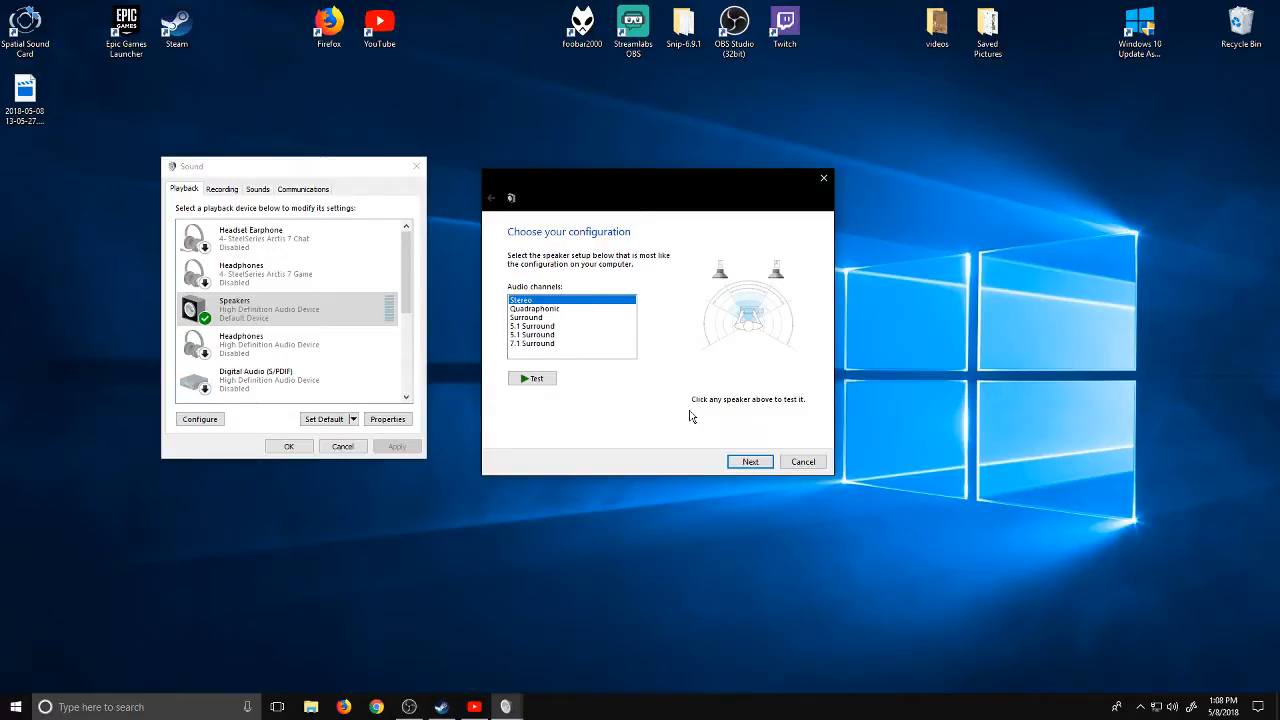
pyautogui.moveTo(736, 448)
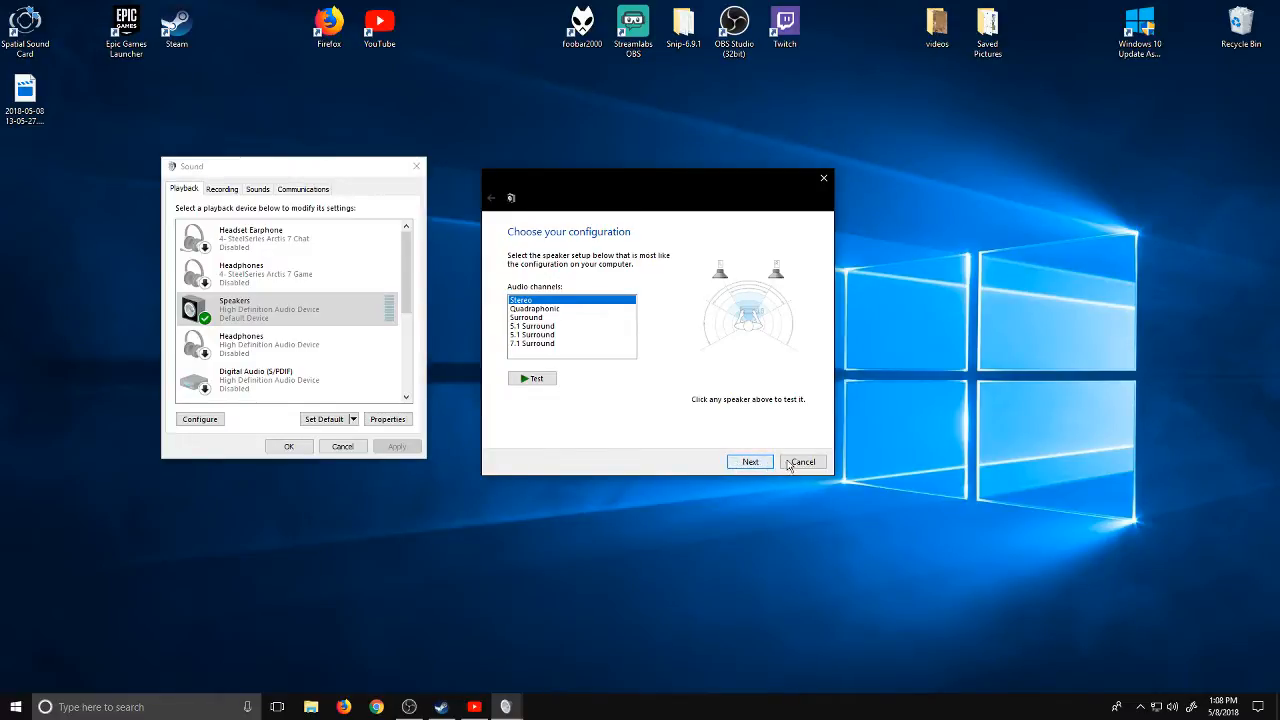
# - Cancel the Speaker Setup wizard, leaving the Playback list with Speakers as default
pyautogui.click(802, 460)
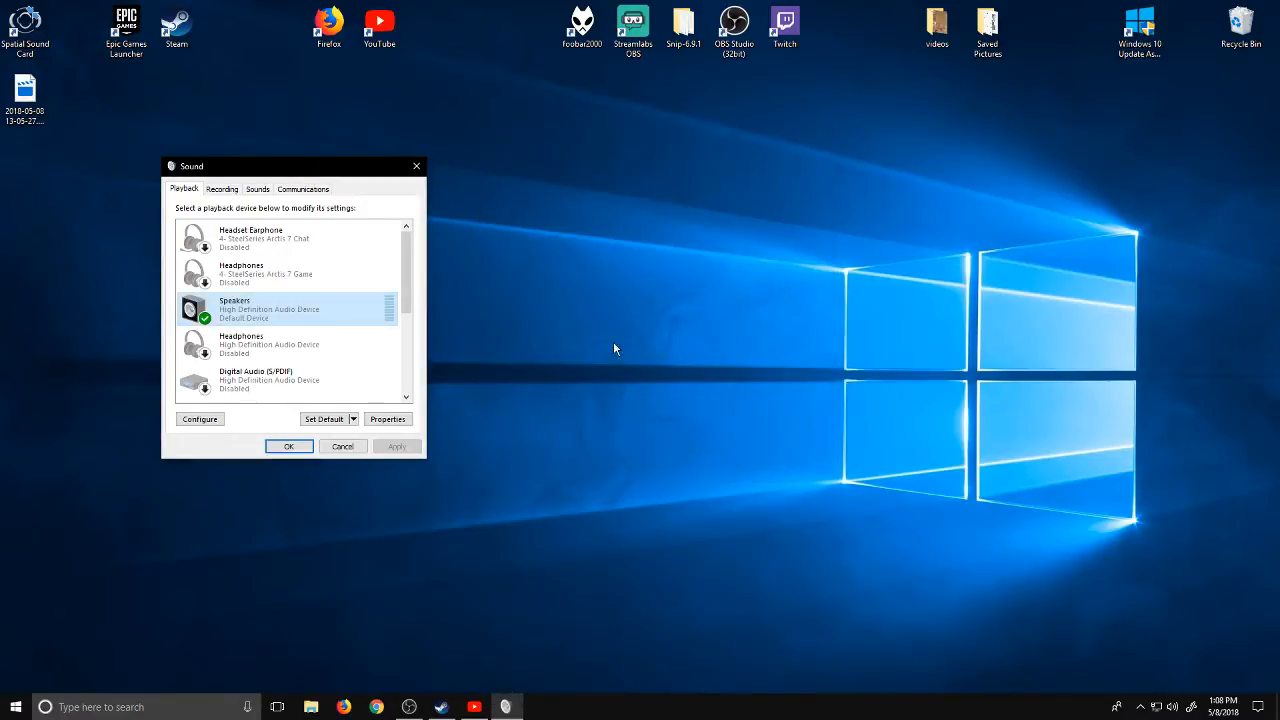